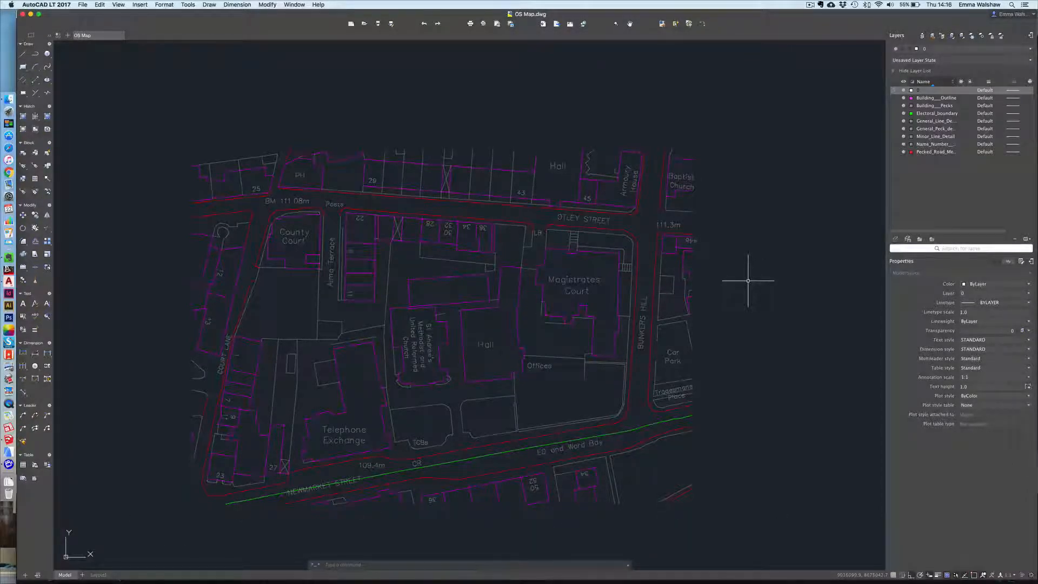
mouse_move(447, 290)
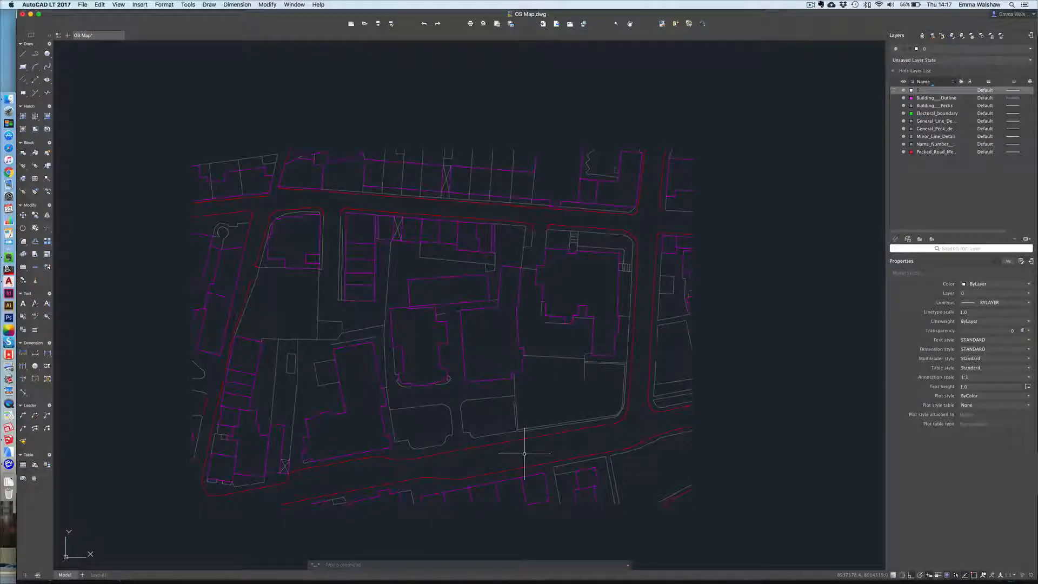
Step: Scroll the Layers palette while removing the text, boundary and name/number layers
scroll("down", 3)
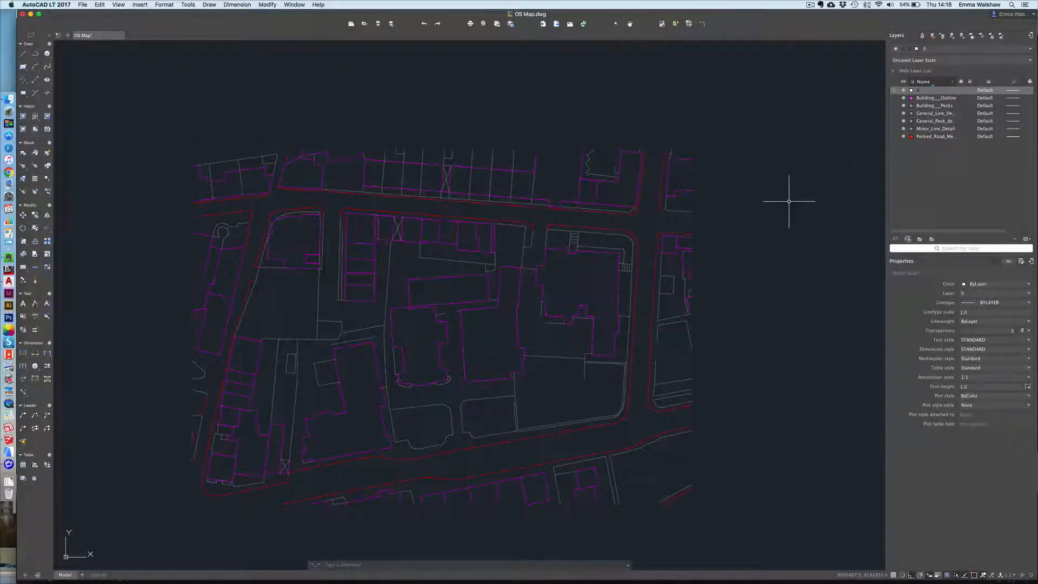
mouse_move(698, 269)
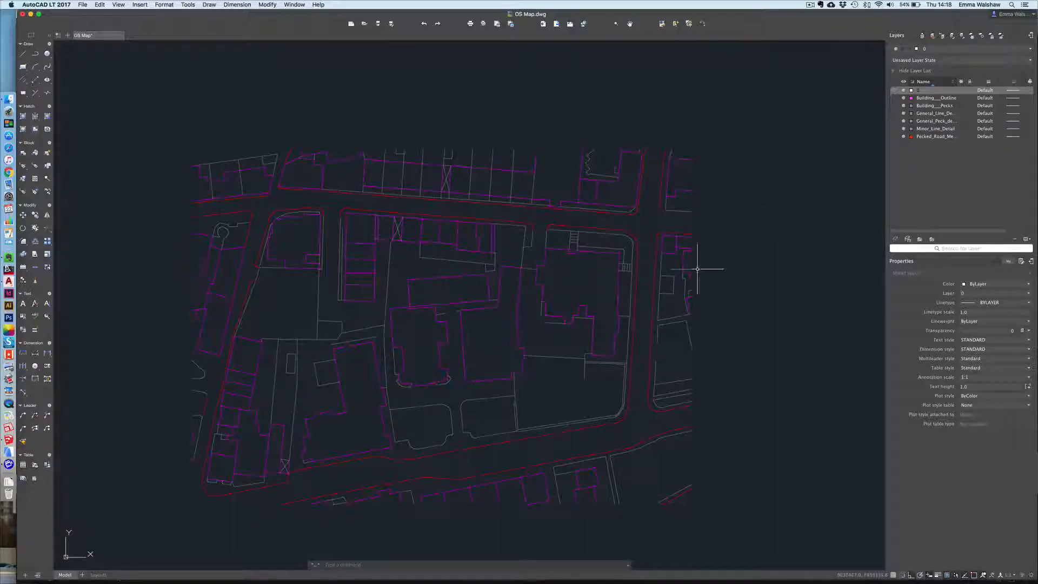
Step: Set the insertion scale units to Millimeters in the Drawing Units dialog via Format > Units
left_click(188, 4)
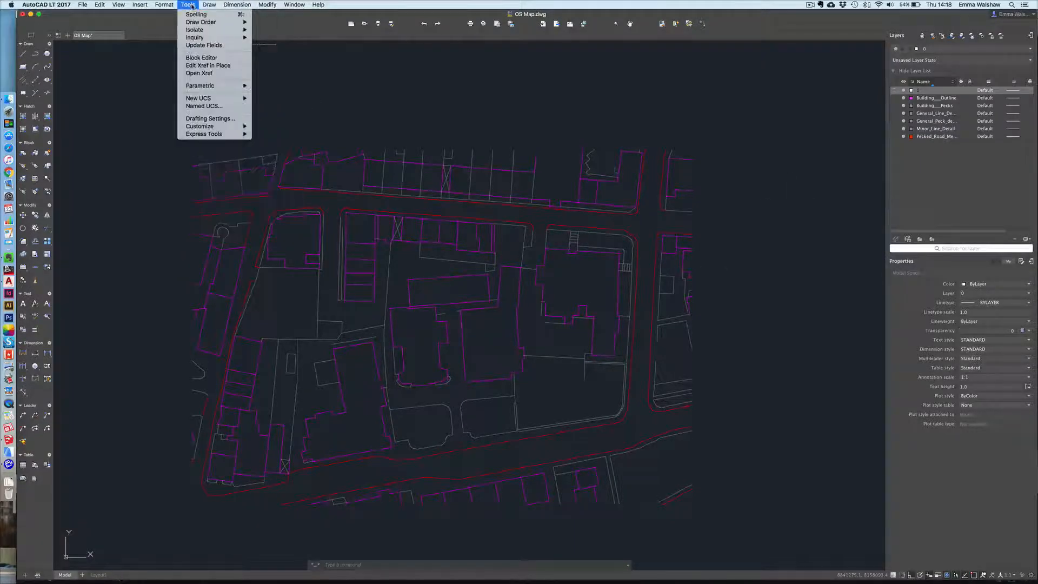
left_click(164, 5)
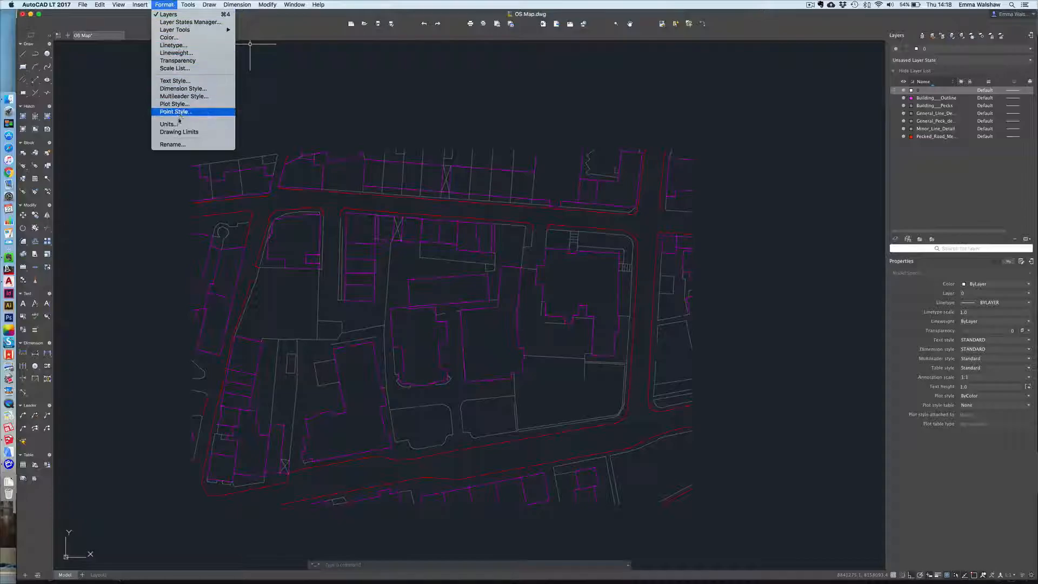
left_click(169, 123)
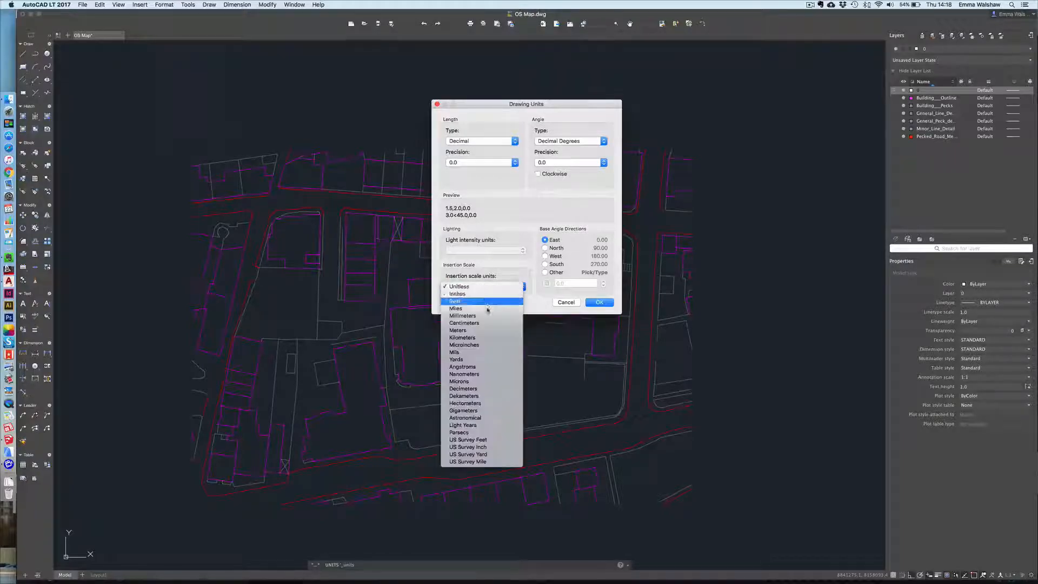
left_click(458, 324)
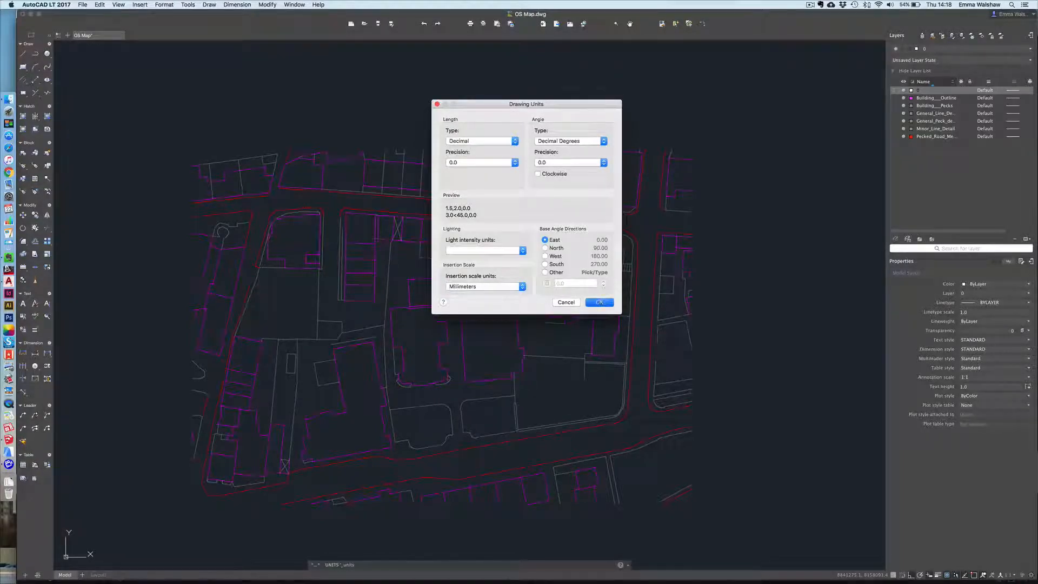
left_click(598, 302)
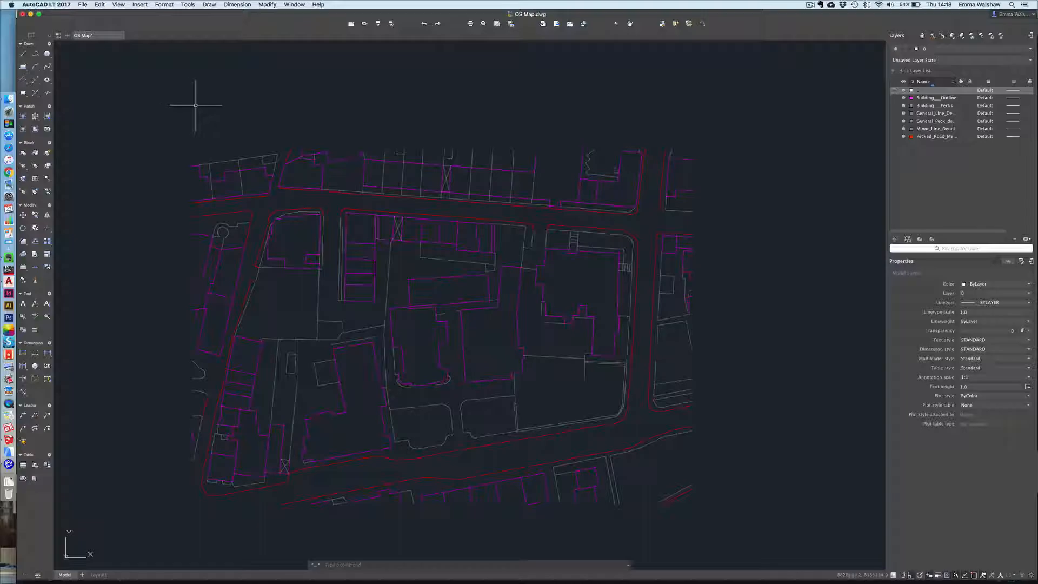
Step: Save the map as 'OS Map_Sketchup Import' in AutoCAD R14/LT98/LT97 Drawing format
left_click(82, 4)
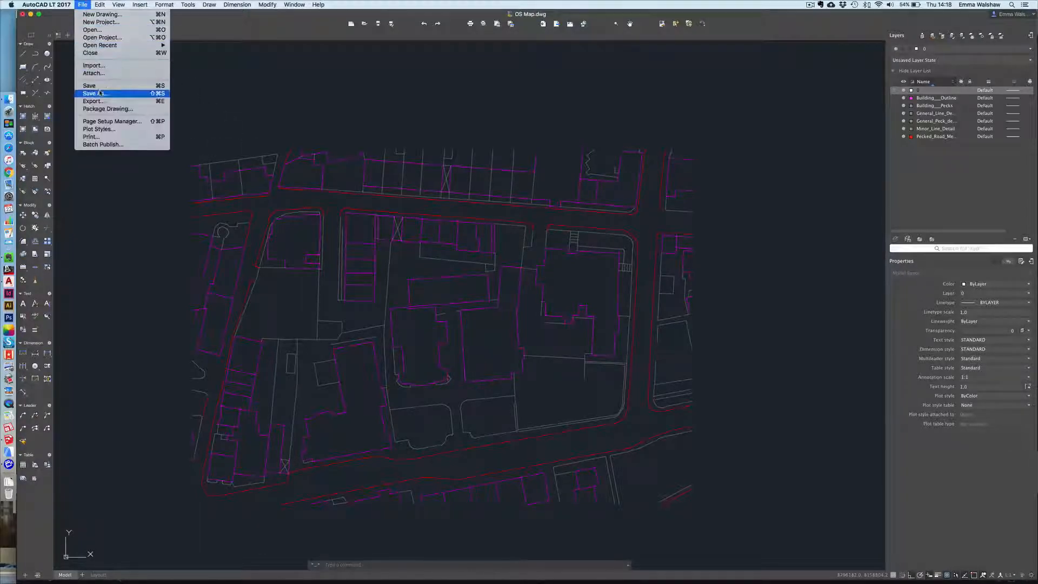
left_click(93, 93)
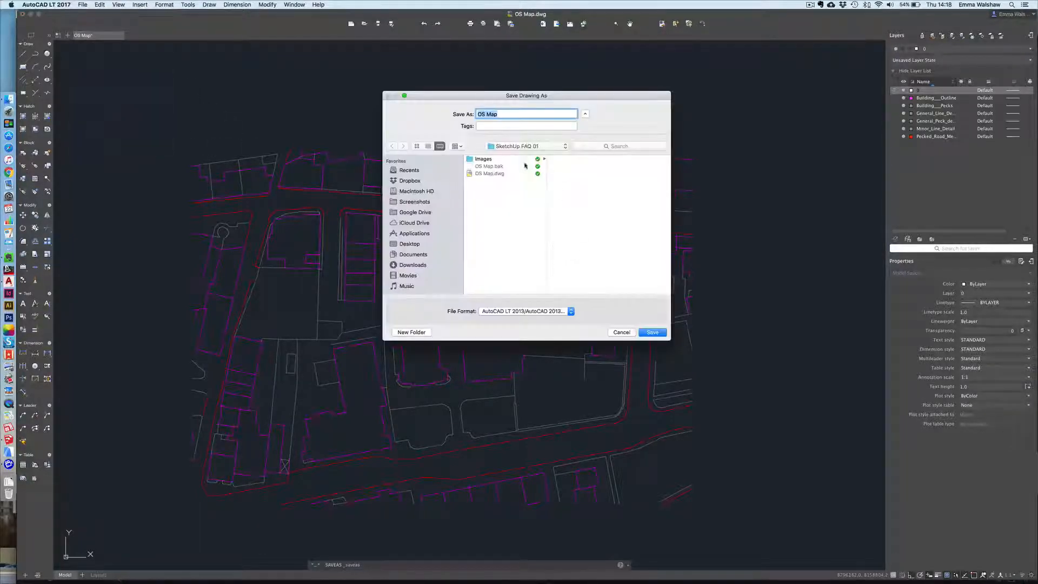
left_click(512, 114)
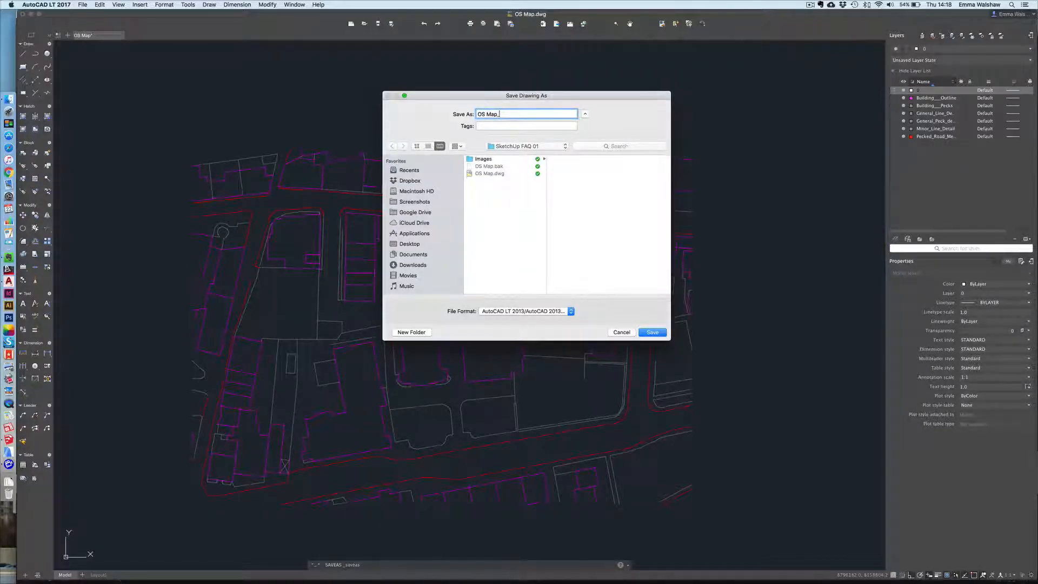
type("_Sketchup Import")
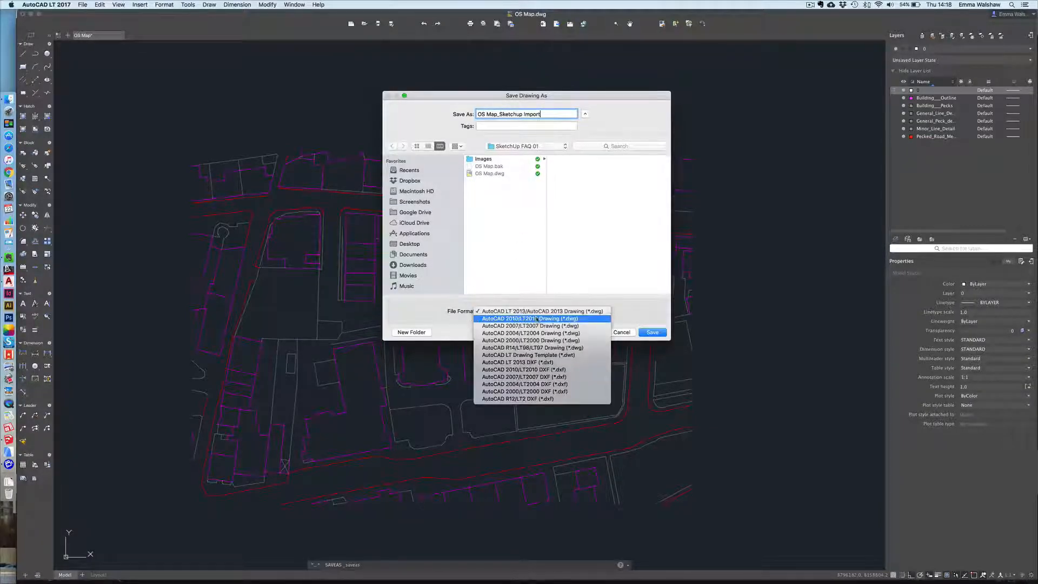
mouse_move(524, 370)
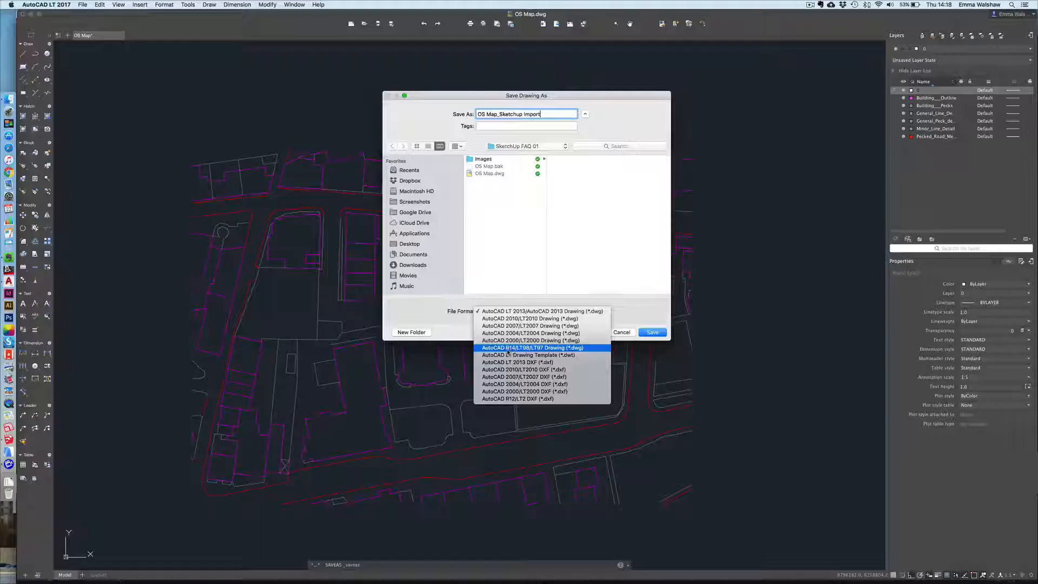
mouse_move(530, 340)
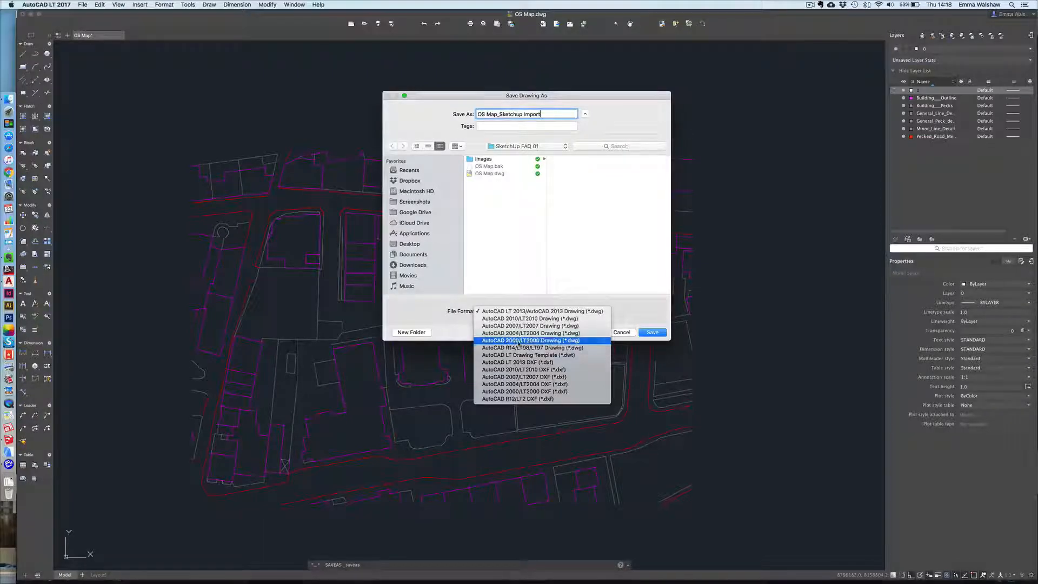
mouse_move(530, 318)
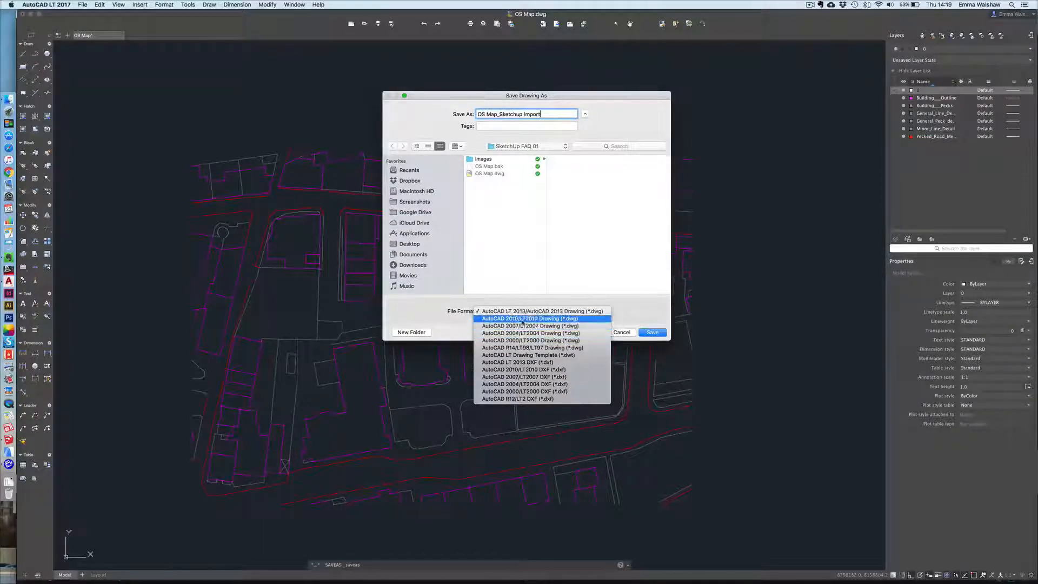
mouse_move(532, 347)
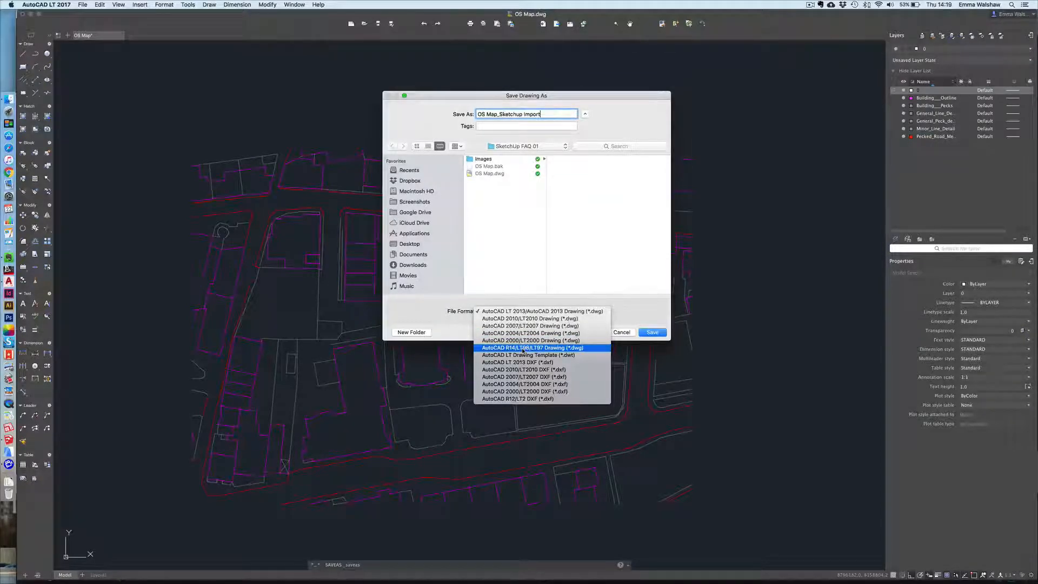
left_click(532, 347)
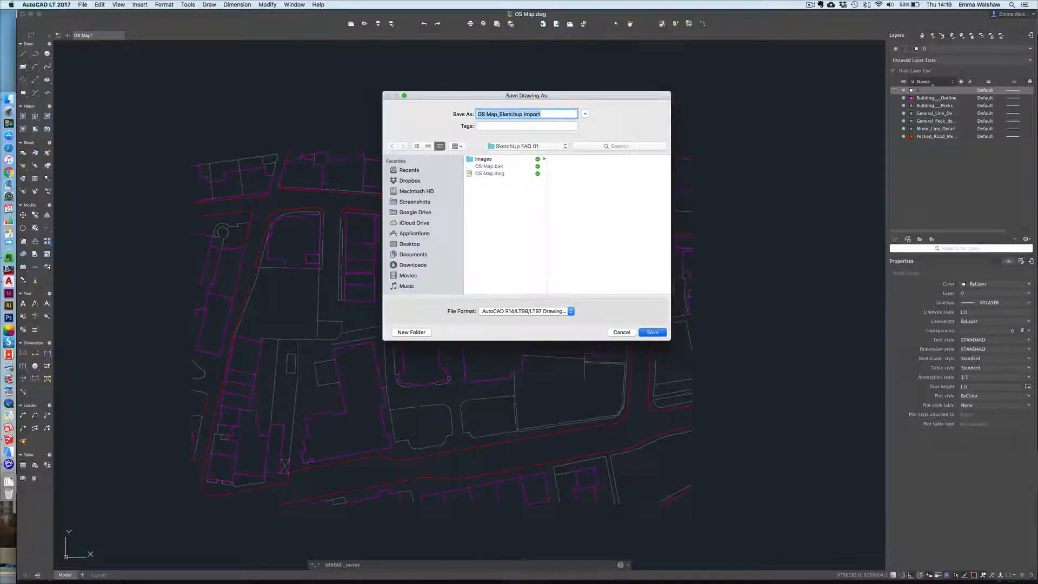
left_click(651, 332)
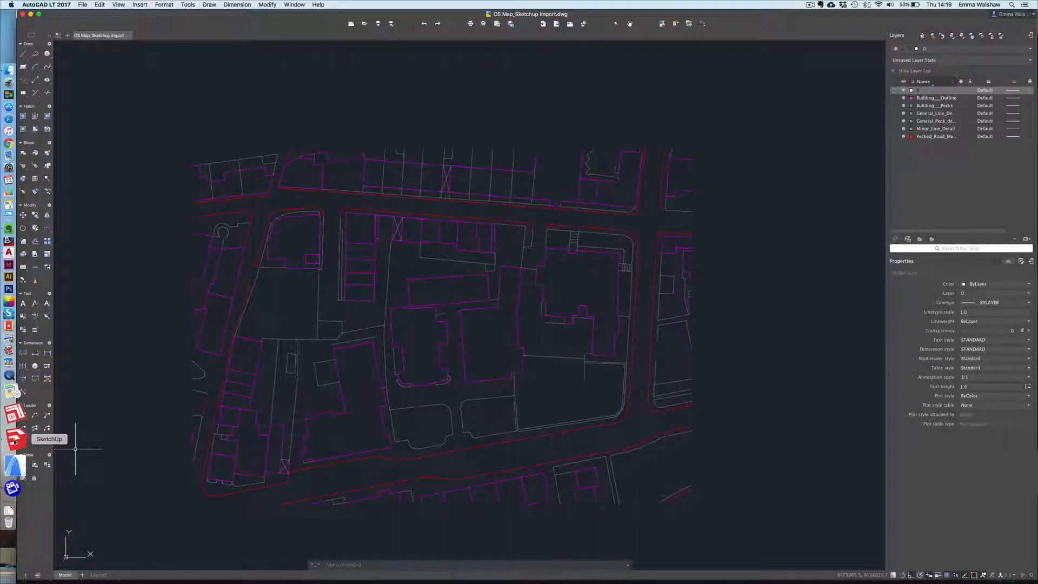
Step: Launch SketchUp and select OS Map_Sketchup Import.dwg for import with AutoCAD files as the format
left_click(12, 437)
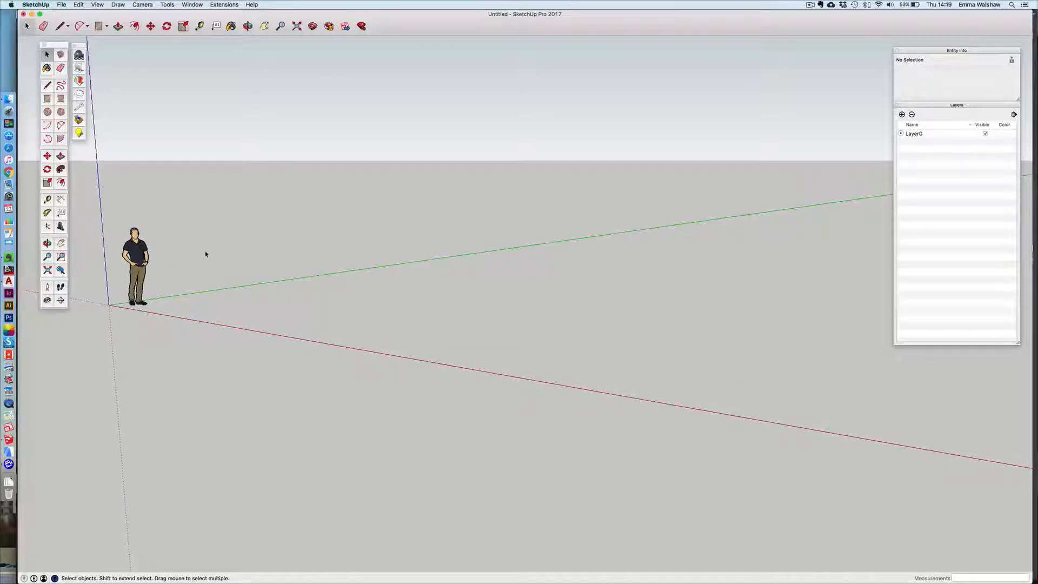
left_click(60, 5)
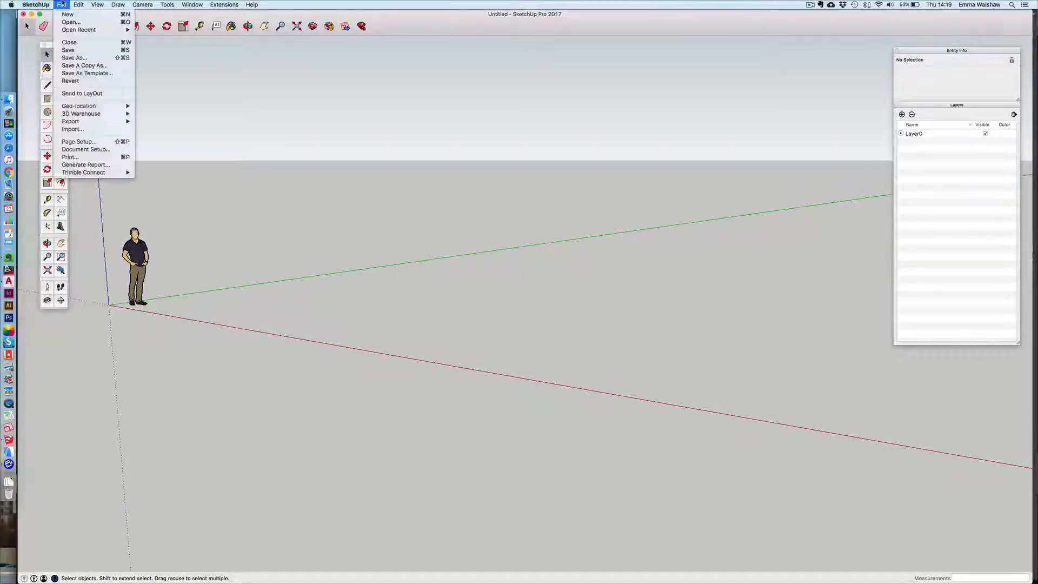
mouse_move(70, 80)
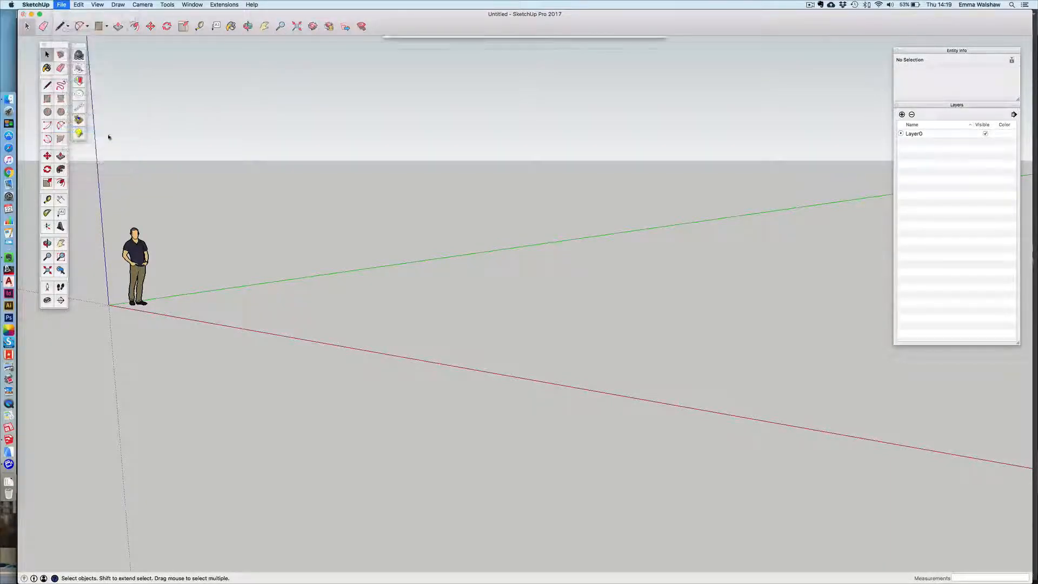
left_click(61, 5)
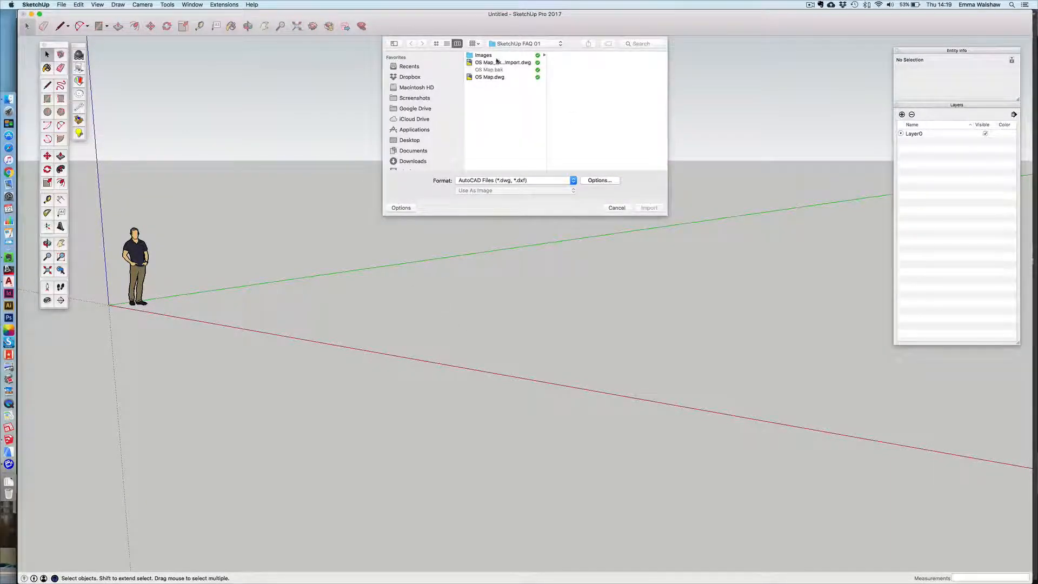
mouse_move(506, 67)
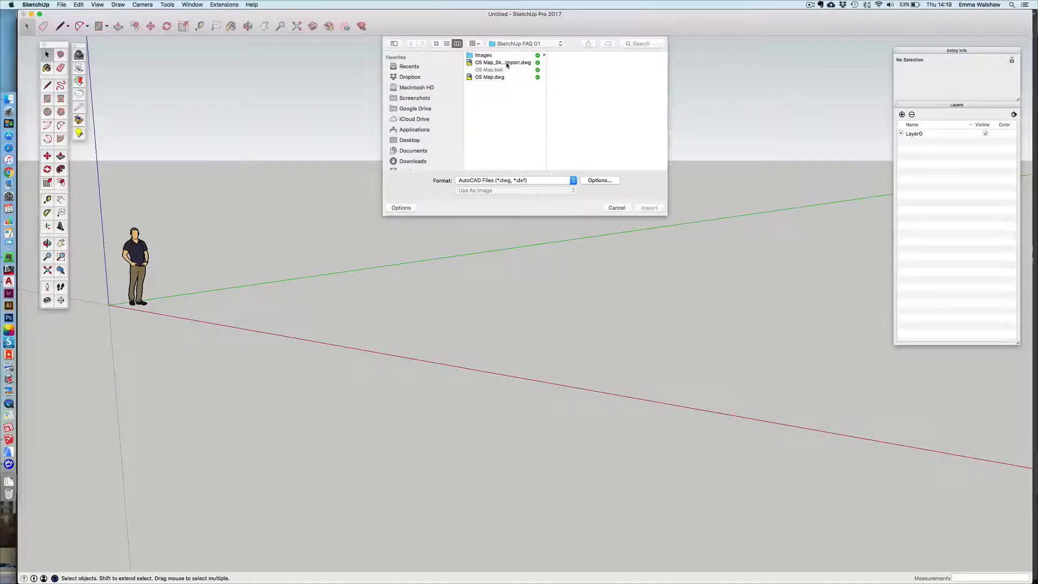
left_click(502, 61)
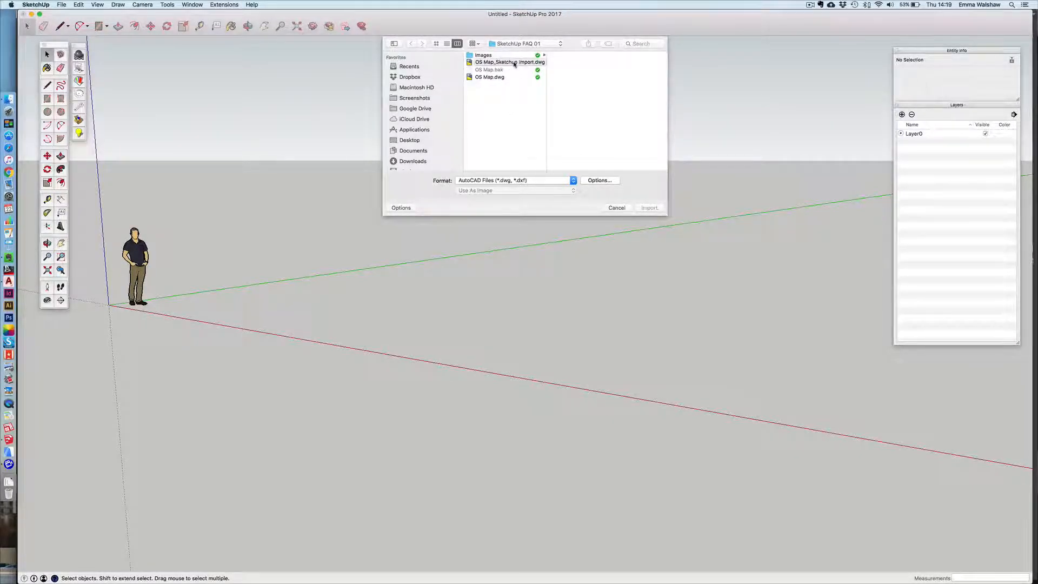
left_click(508, 62)
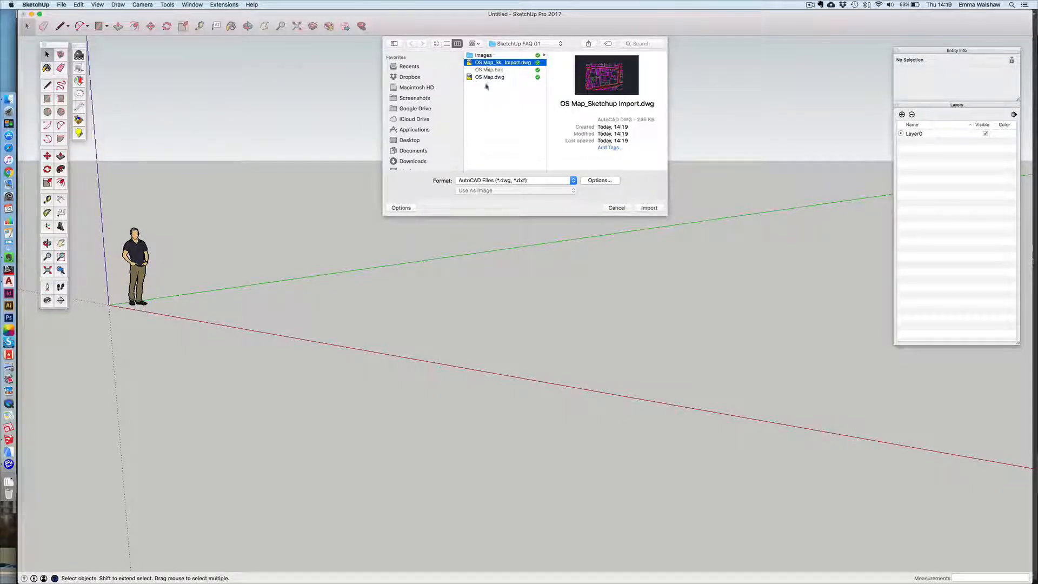
left_click(515, 181)
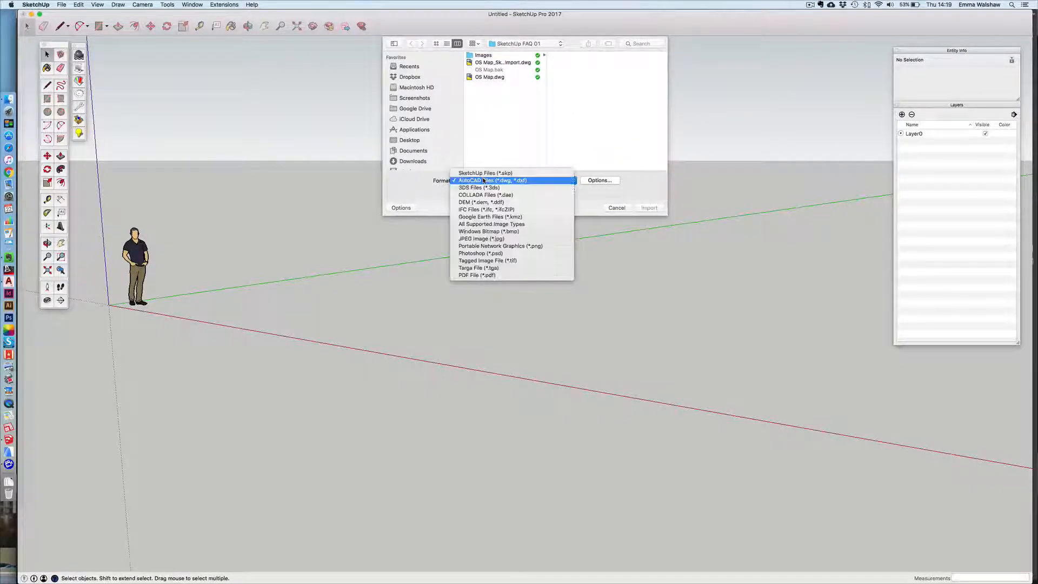
mouse_move(477, 184)
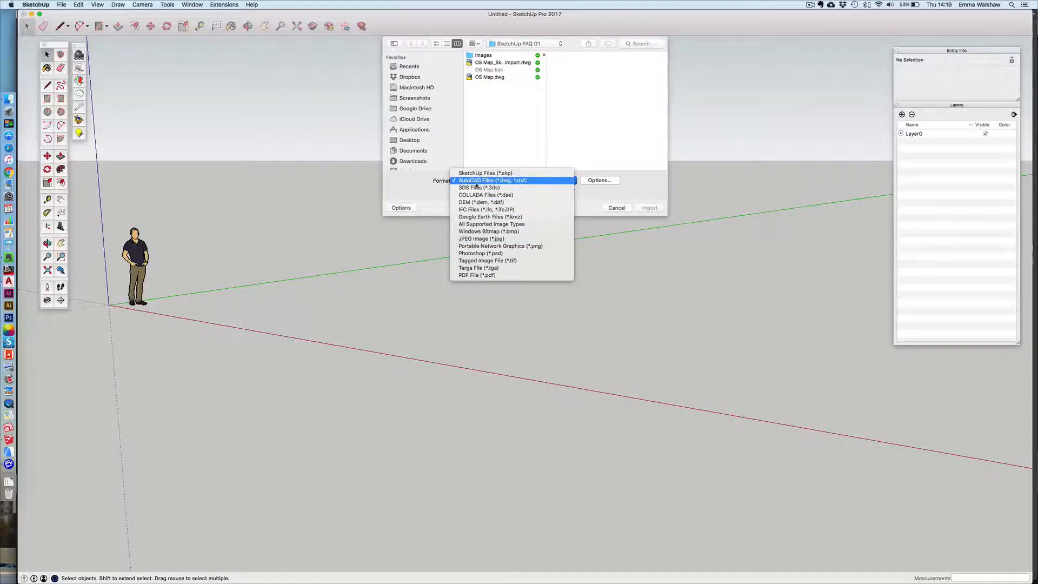
left_click(492, 180)
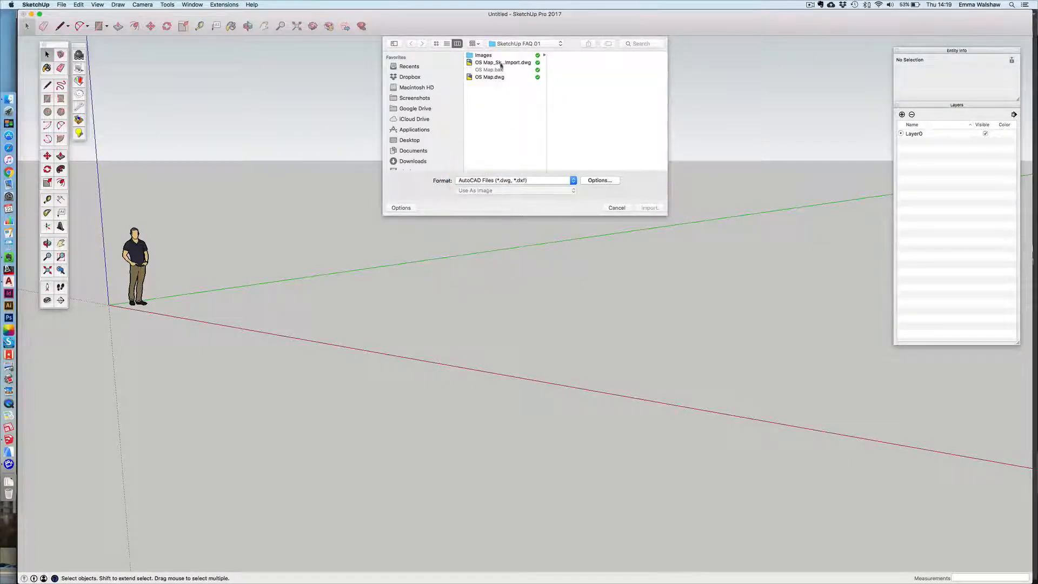
Step: Set the DWG import options to Millimeters with Preserve drawing origin ticked
left_click(599, 181)
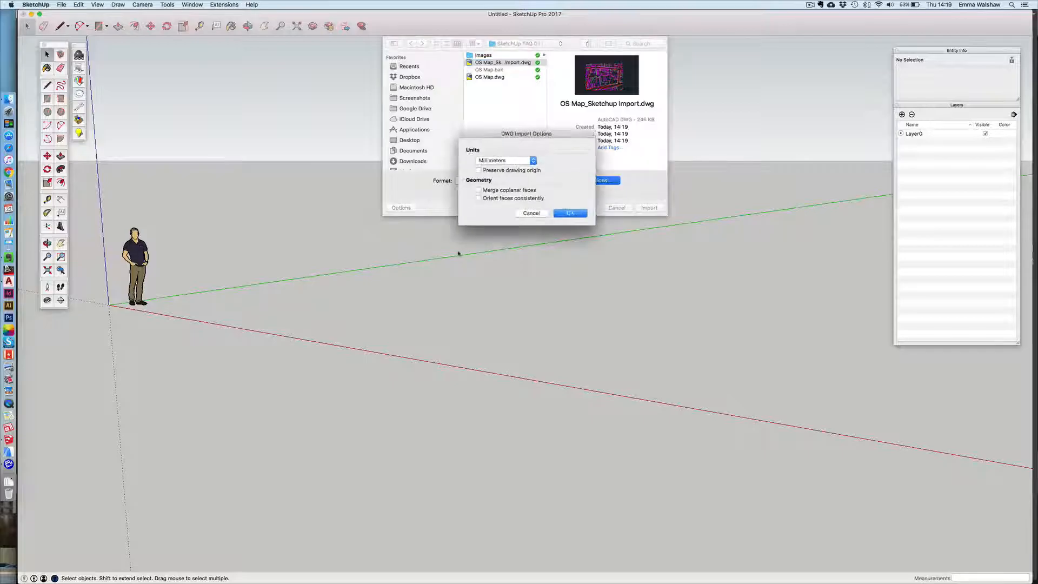
left_click(478, 170)
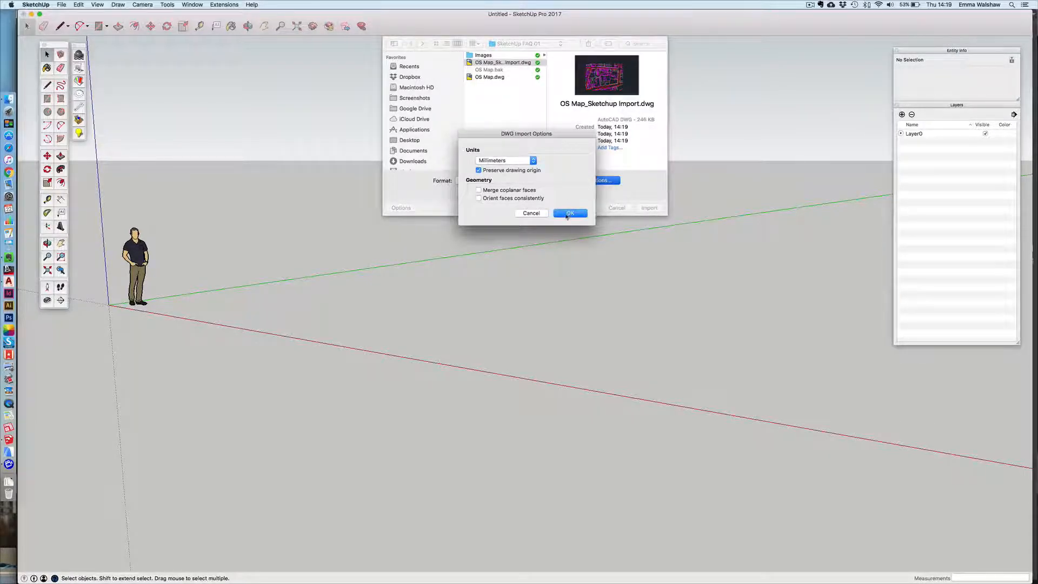
left_click(570, 214)
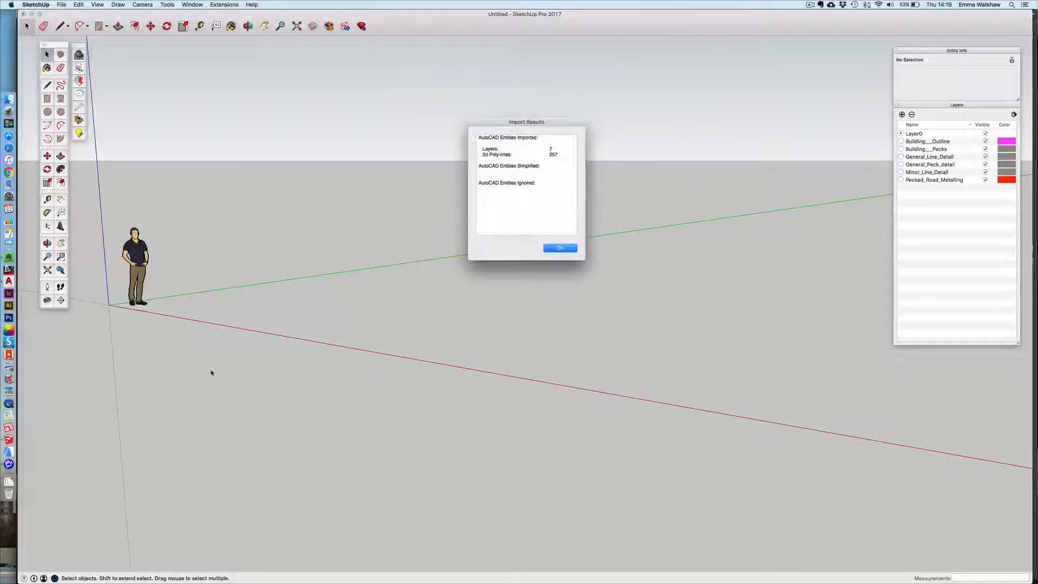
Step: Dismiss Import Results, locate the distant map and undo the import via the Edit menu
left_click(559, 247)
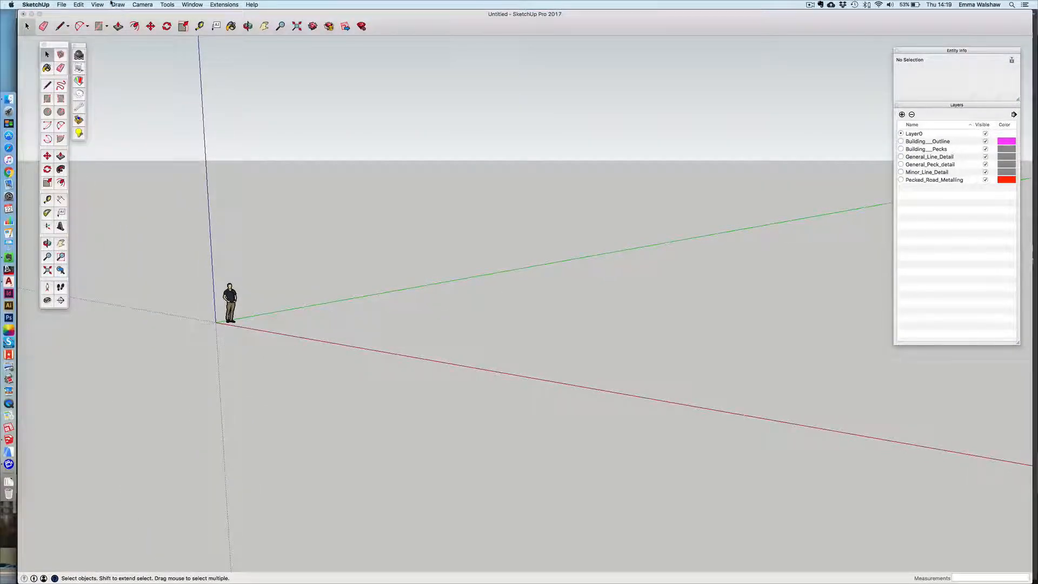
left_click(78, 5)
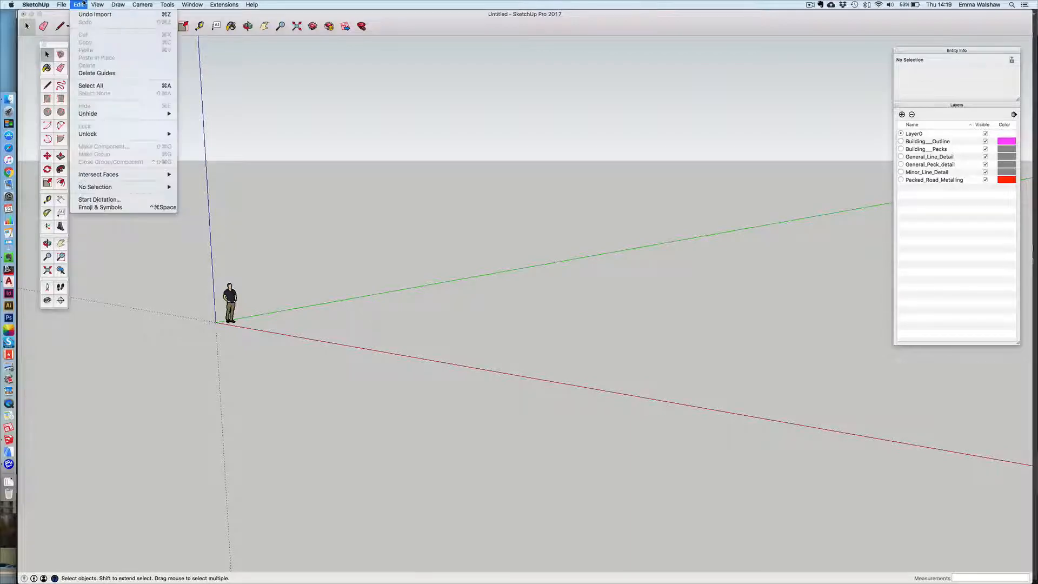
left_click(143, 4)
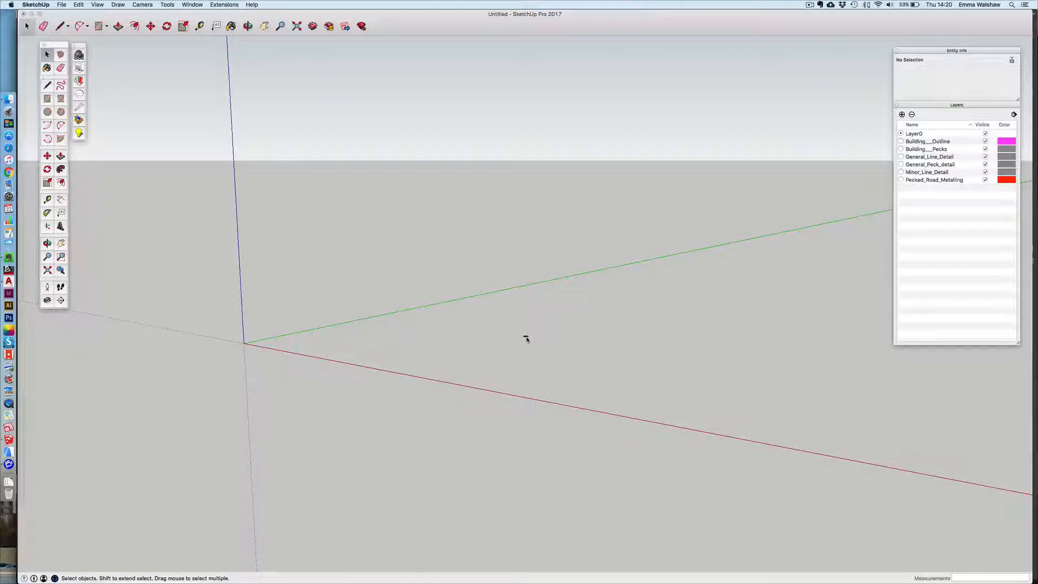
mouse_move(526, 336)
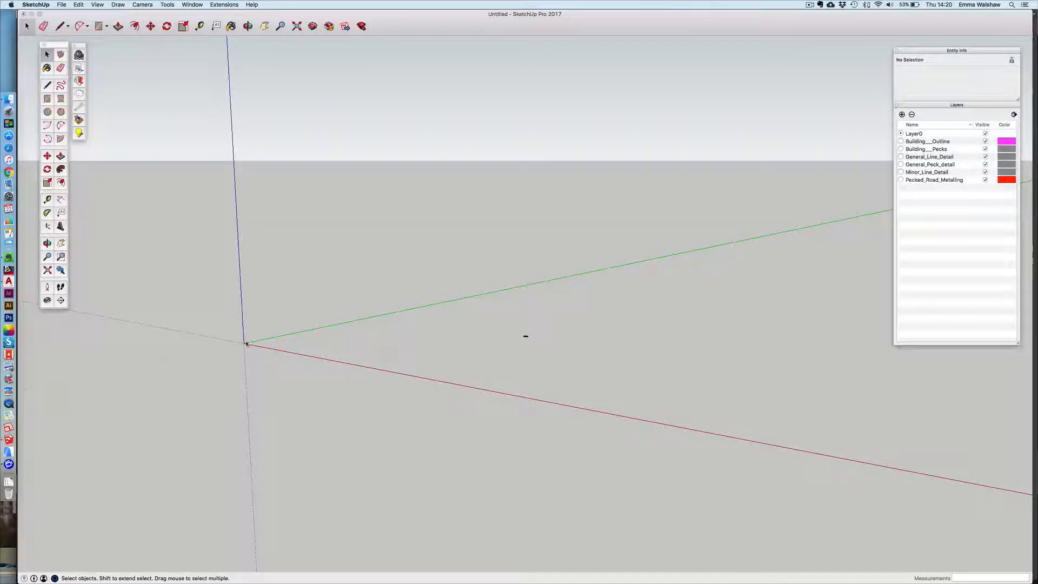
mouse_move(536, 343)
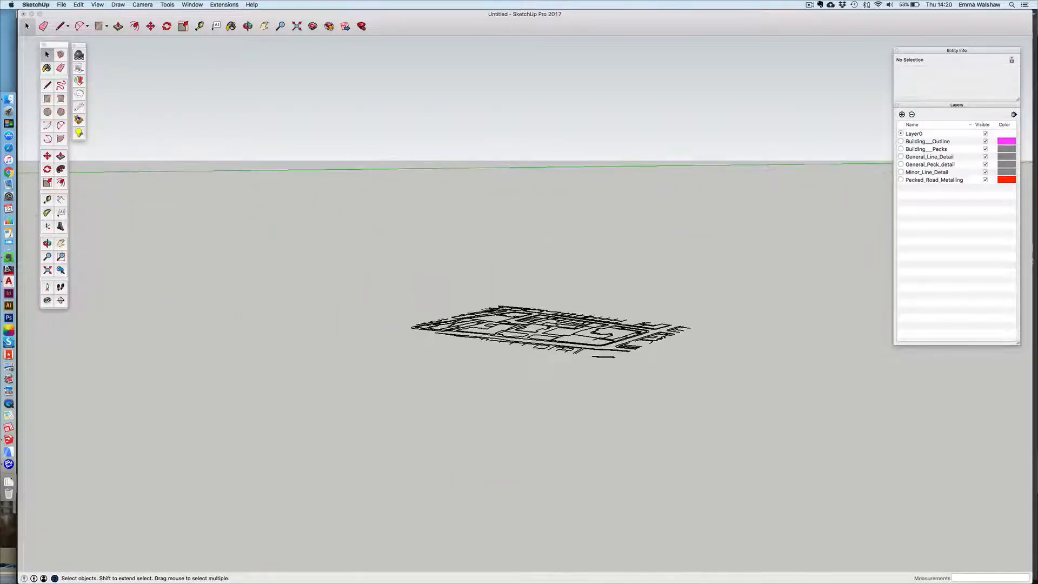
scroll("up", 3)
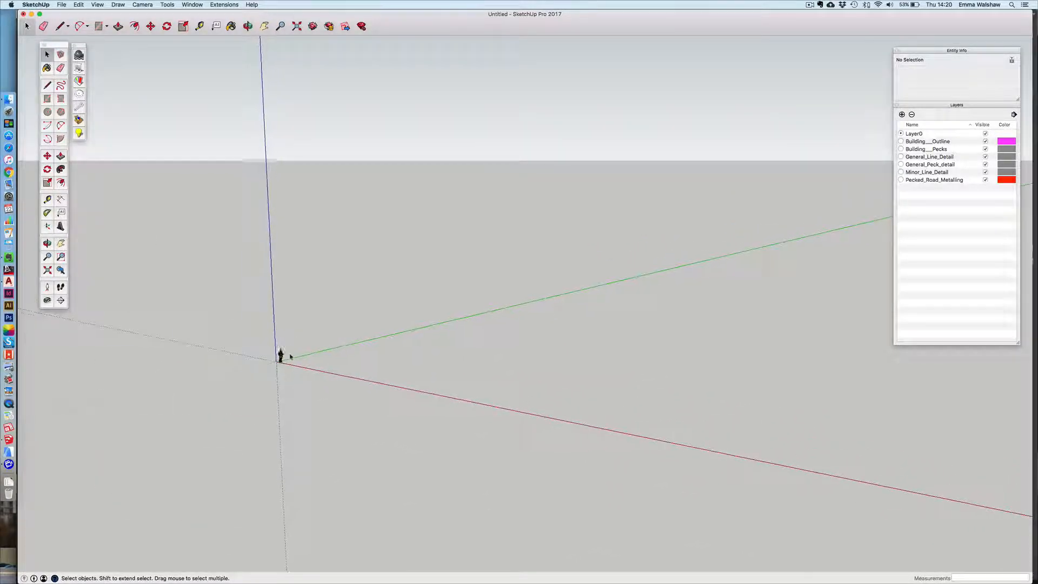
Step: Re-import OS Map_Sketchup Import.dwg so the linework lands at the origin, then dismiss Import Results
left_click(62, 4)
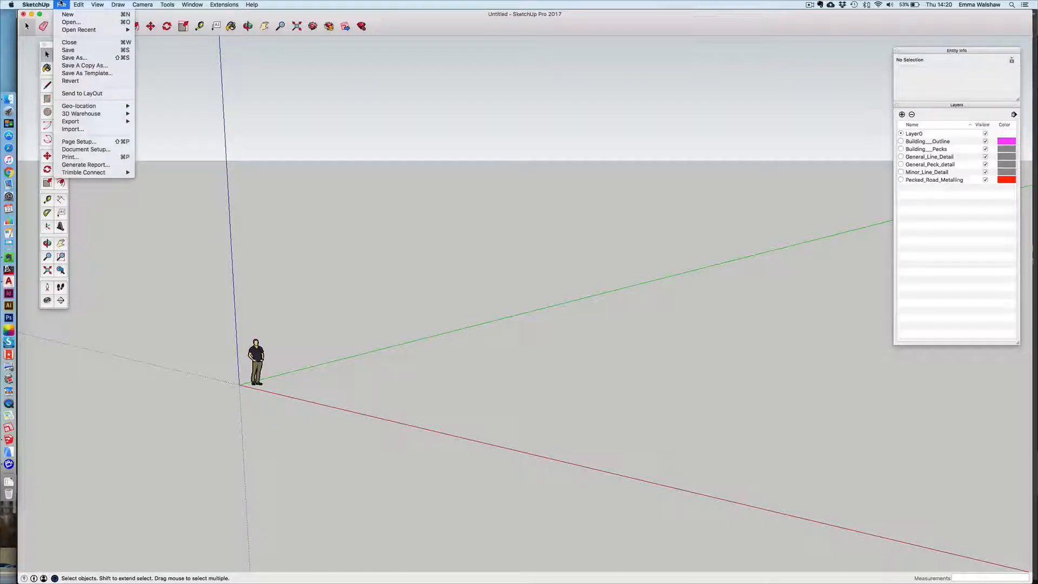
left_click(72, 128)
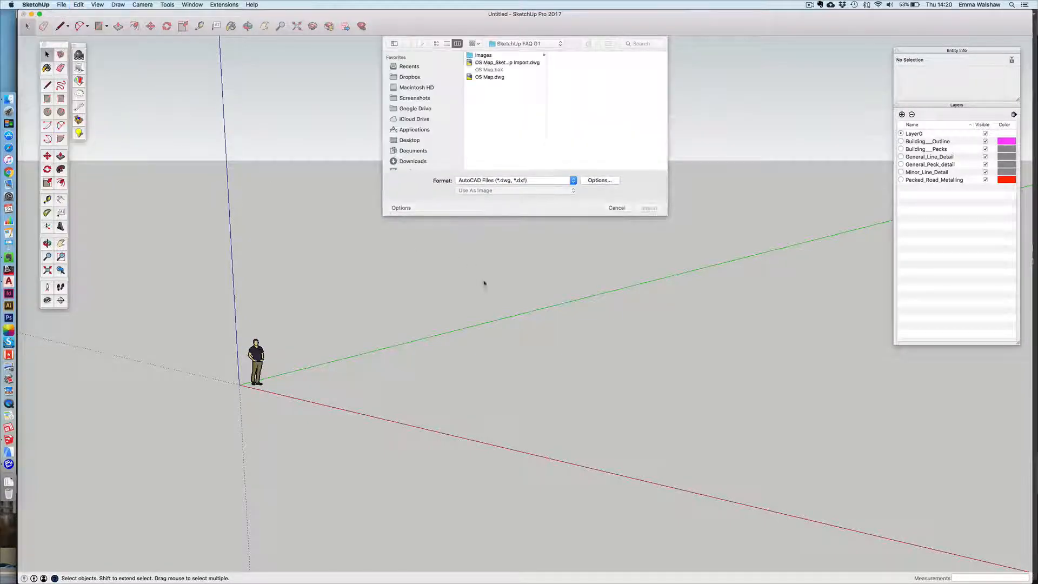
left_click(506, 62)
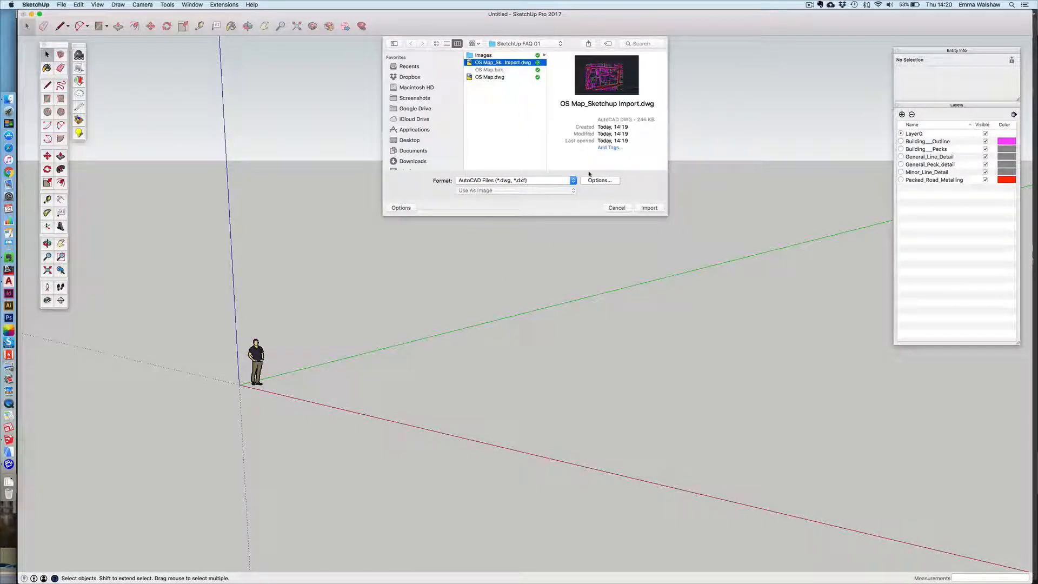
left_click(599, 181)
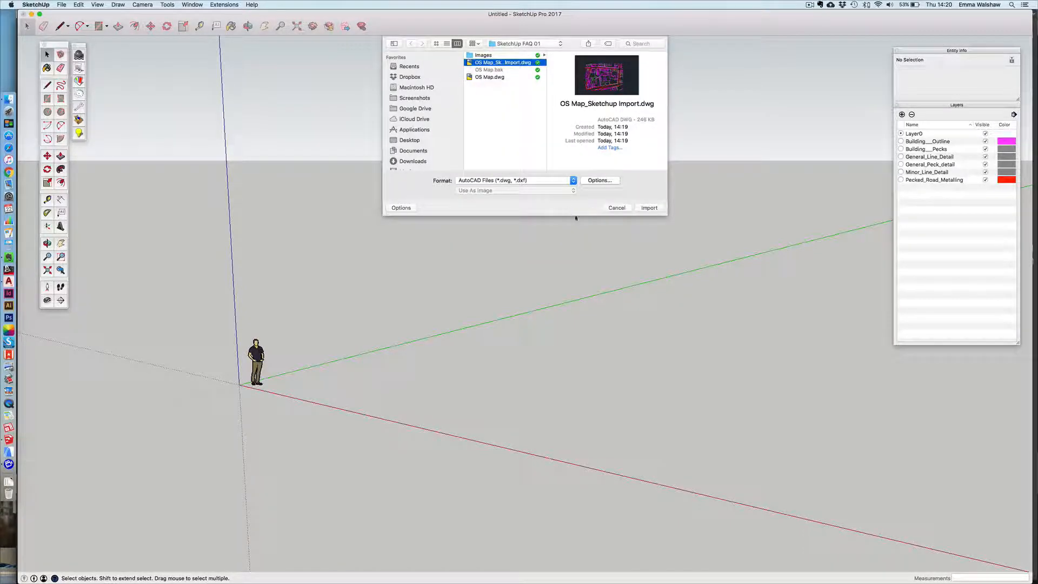
left_click(648, 208)
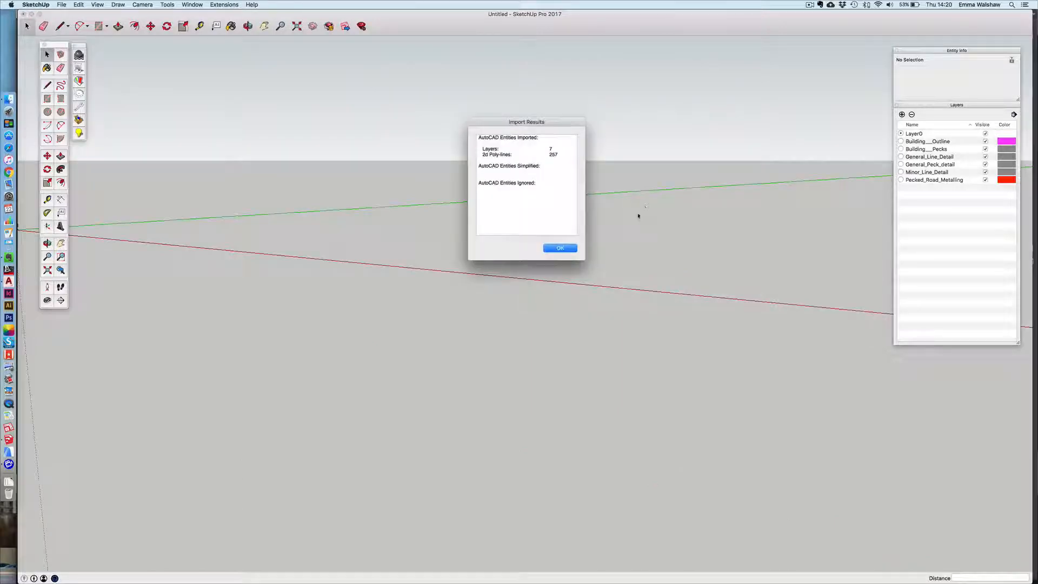
left_click(559, 247)
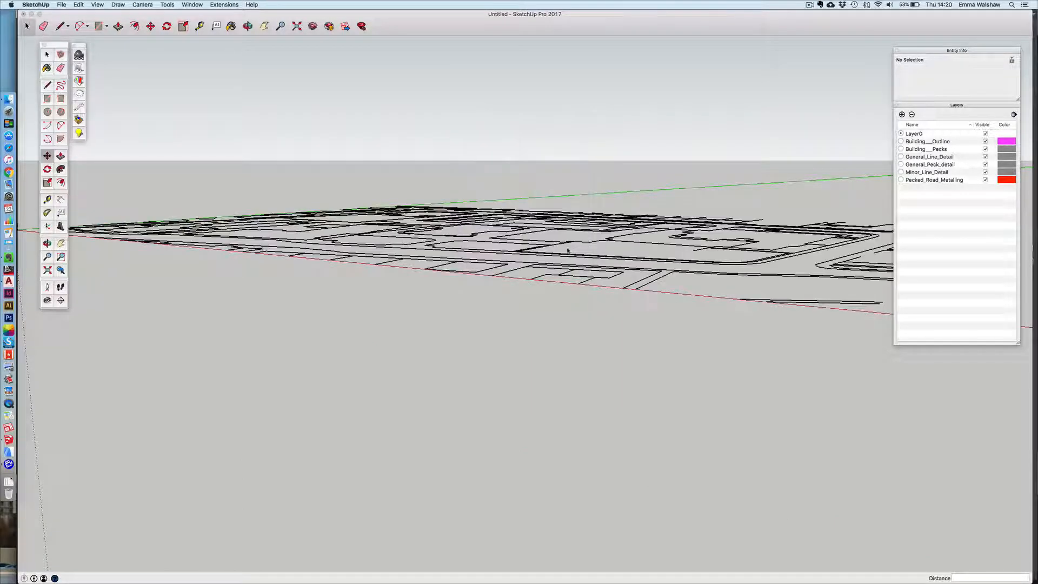